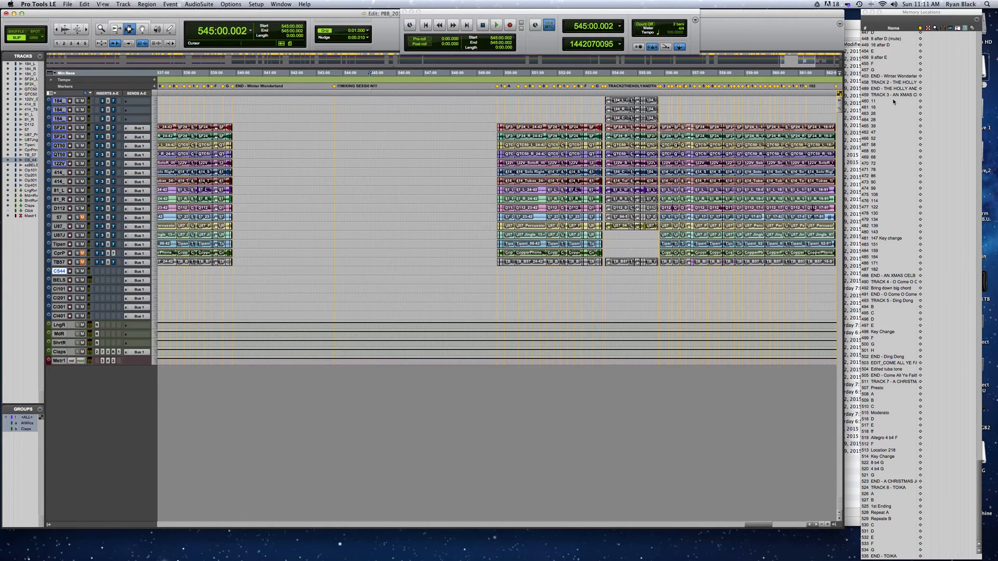
Jump through the memory locations to the last song's END - TOKA marker near 580 minutes
{"action": "left_click", "coordinate": [879, 282]}
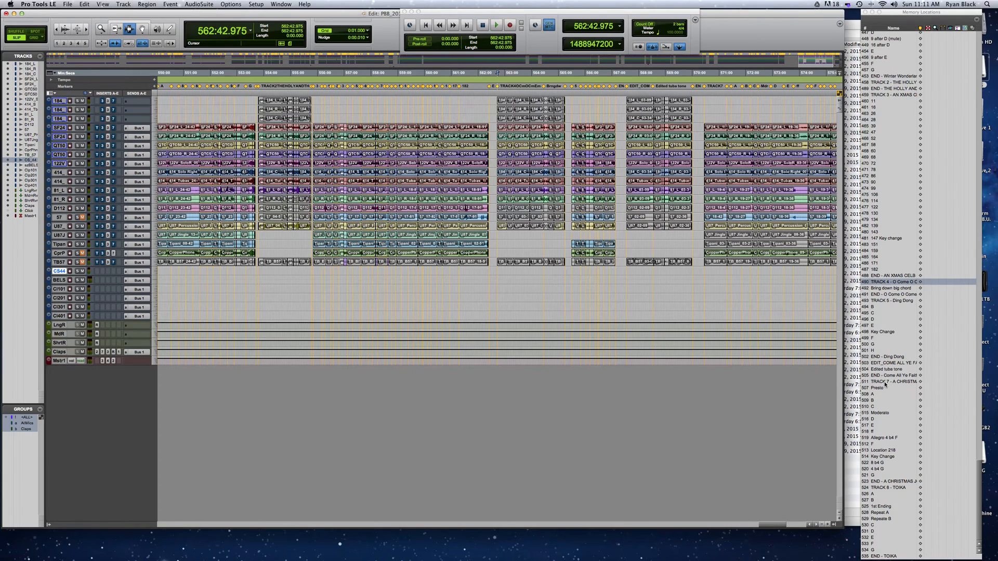
{"action": "left_click", "coordinate": [891, 381]}
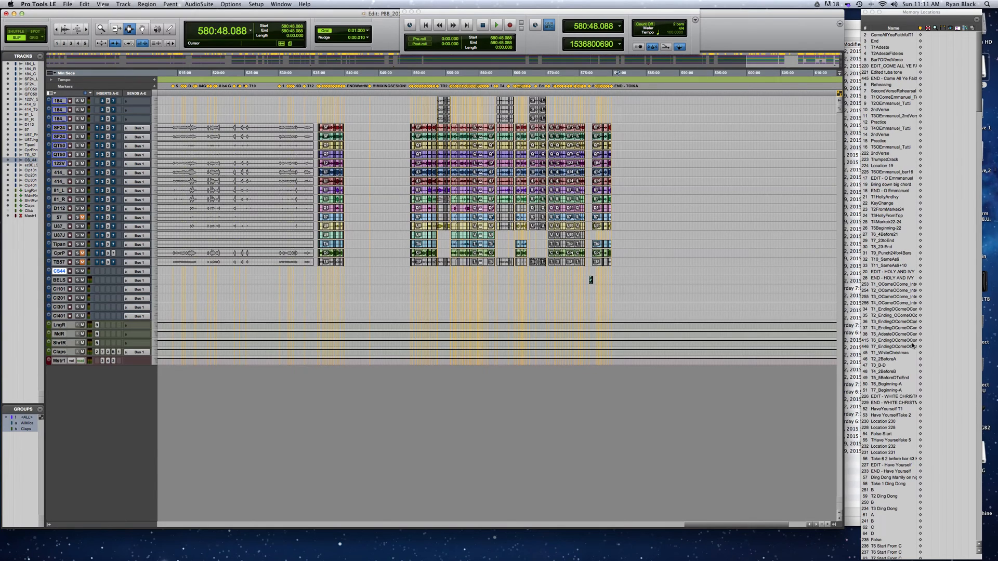
Select a 7:47 range from the EDIT - WHITE CHRISTMAS marker at 127:52.799 to the next marker
{"action": "left_click", "coordinate": [890, 396]}
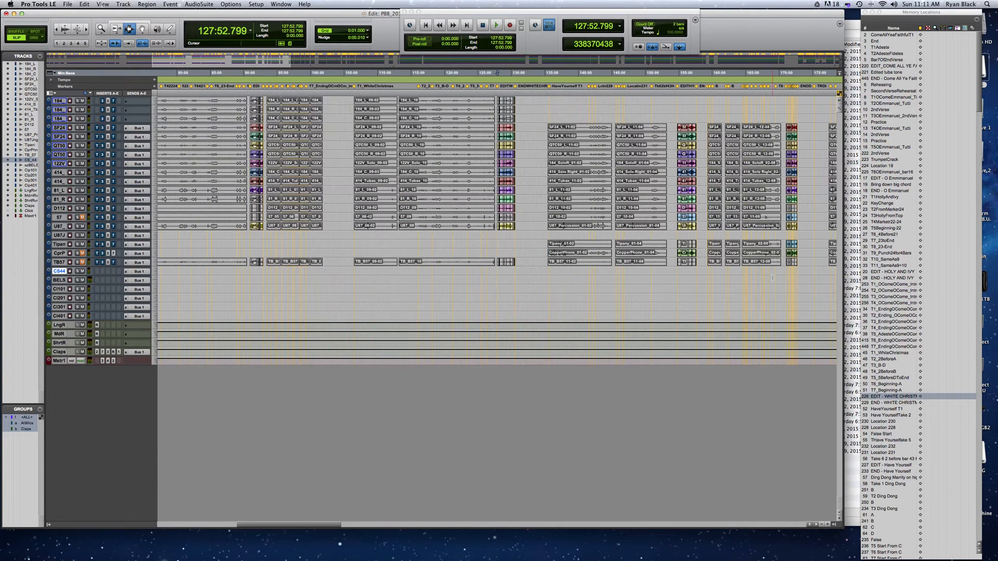
{"action": "left_click", "coordinate": [493, 28]}
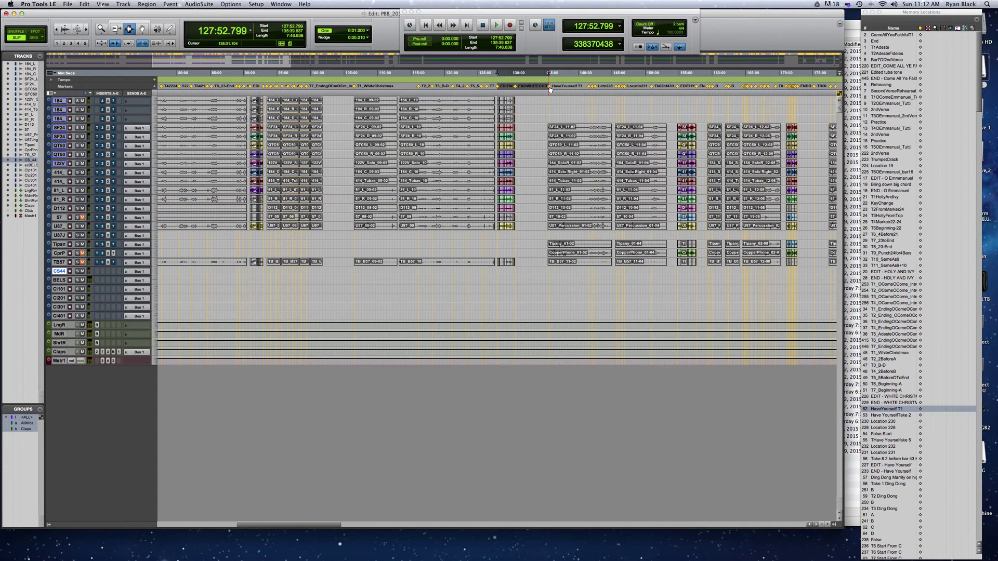
Scroll the Memory Locations list down toward the END - WHITE CHRISTMAS marker
{"action": "scroll", "scroll_direction": "down", "scroll_amount": 3}
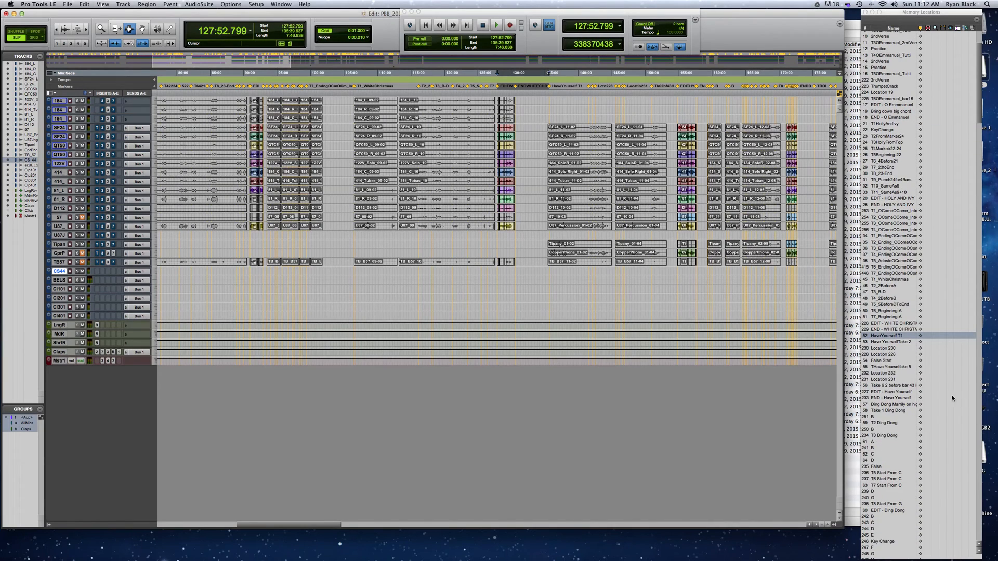
{"action": "scroll", "scroll_direction": "down", "scroll_amount": 3}
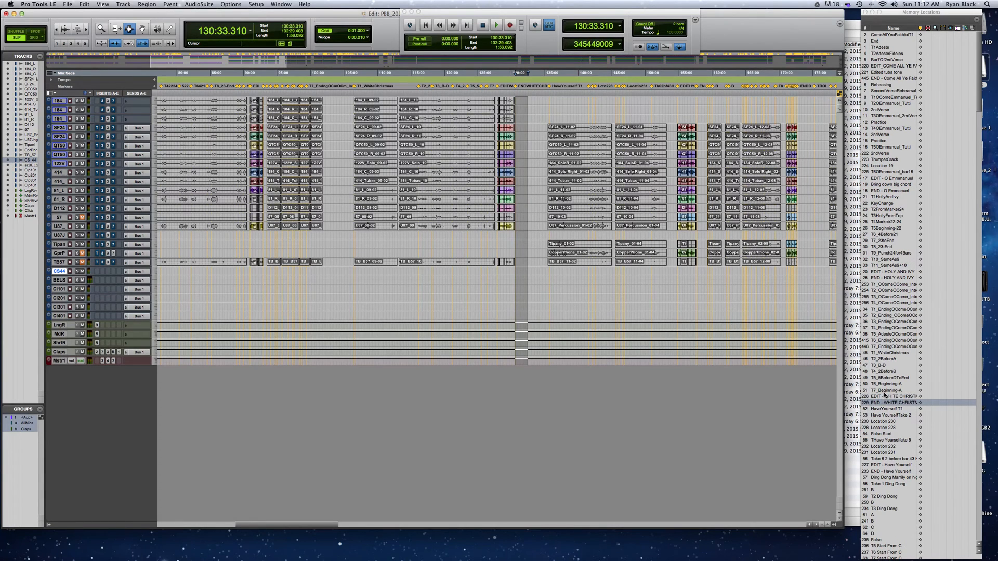
Select White Christmas from EDIT to END and copy it after END - TOKA at 581:16
{"action": "left_click", "coordinate": [890, 396]}
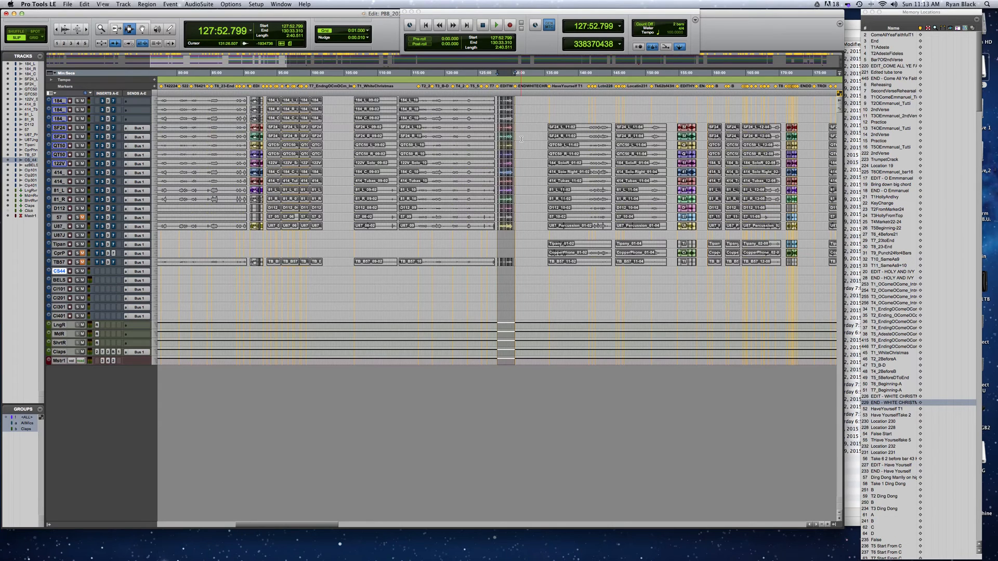
{"action": "scroll", "scroll_direction": "down", "scroll_amount": 3}
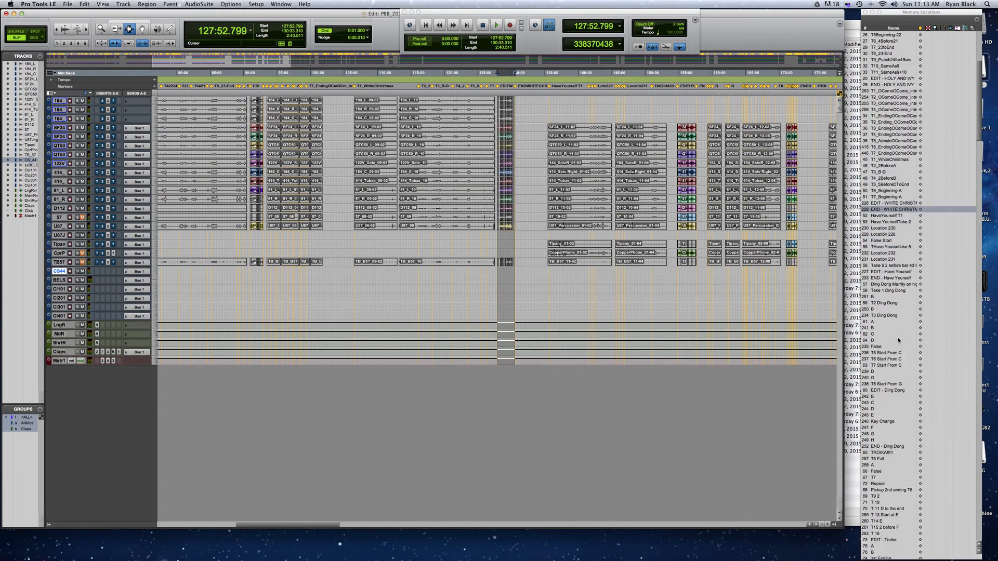
{"action": "scroll", "scroll_direction": "down", "scroll_amount": 3}
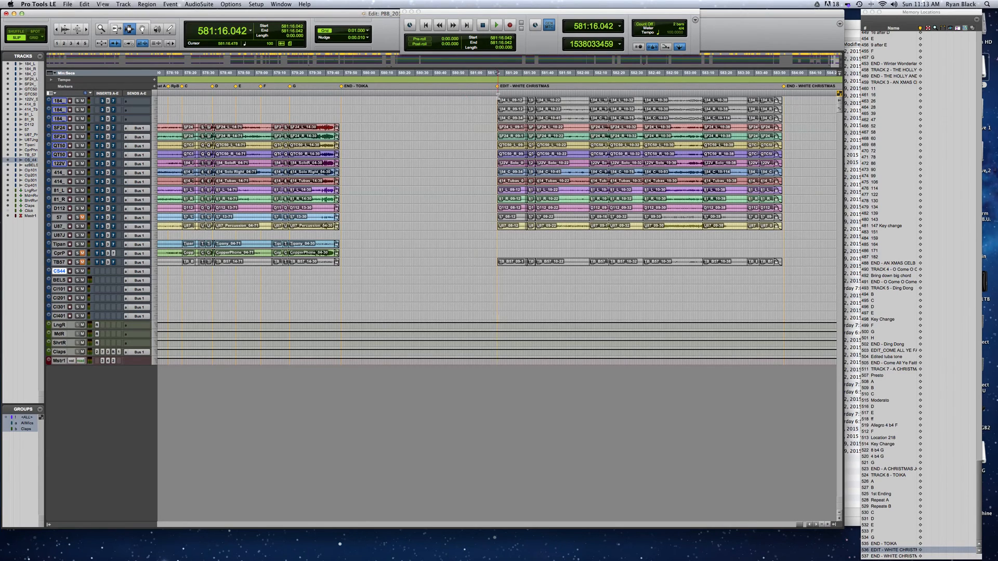
Select the pasted White Christmas span, 581:16 to 583:55 (2:40.5), for bouncing
{"action": "left_click", "coordinate": [494, 28]}
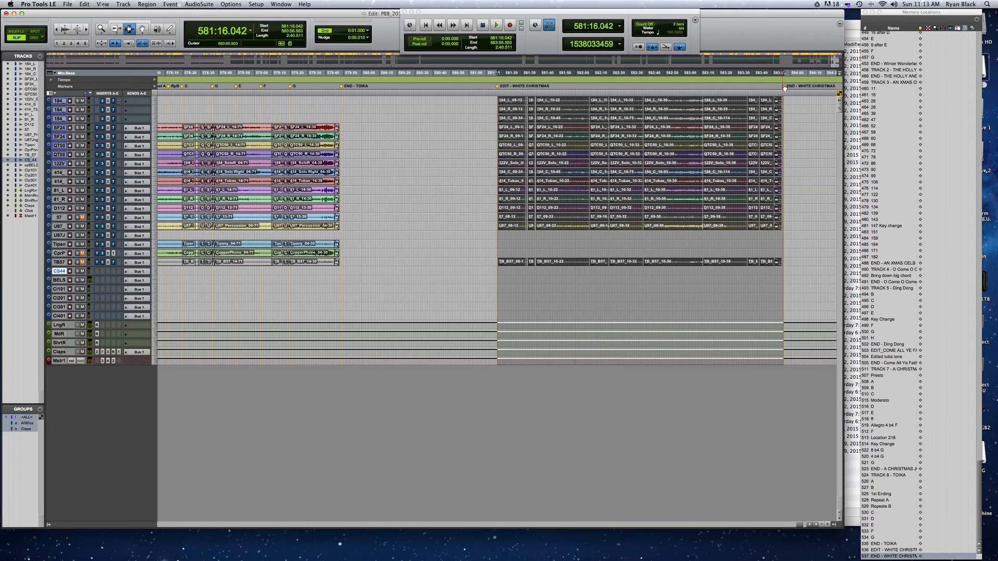
{"action": "mouse_move", "coordinate": [784, 86]}
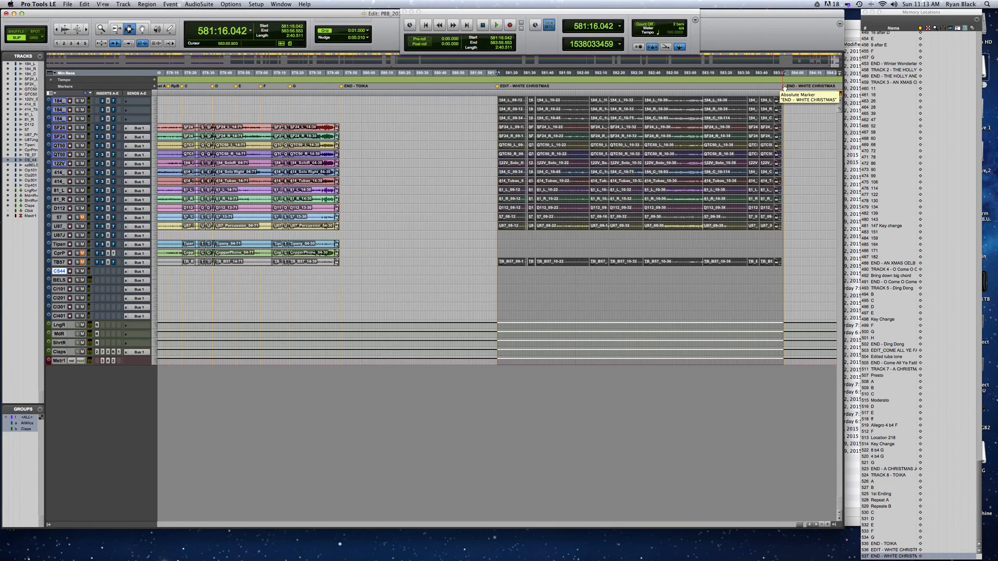